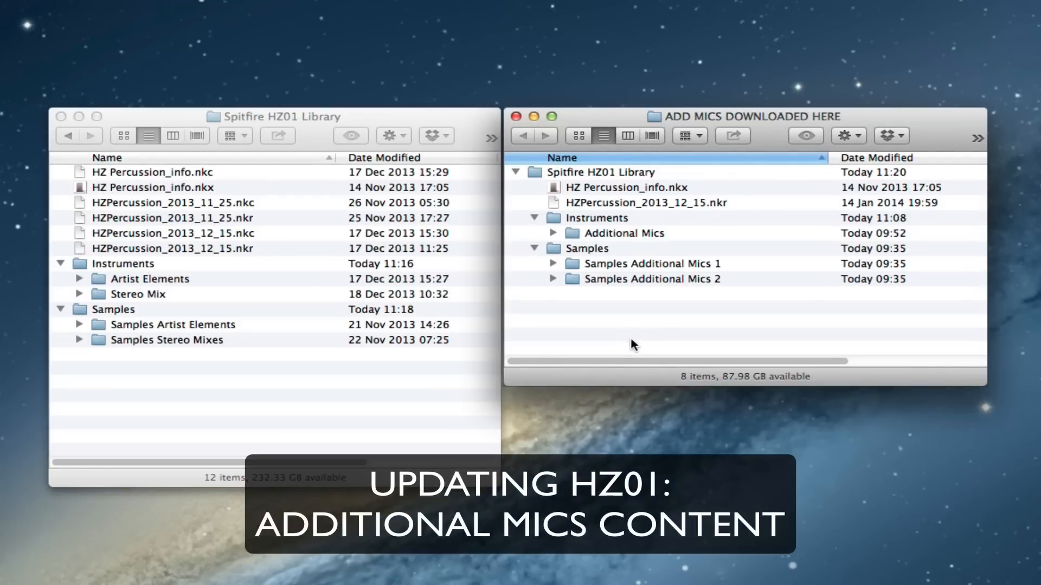
pyautogui.moveTo(600, 318)
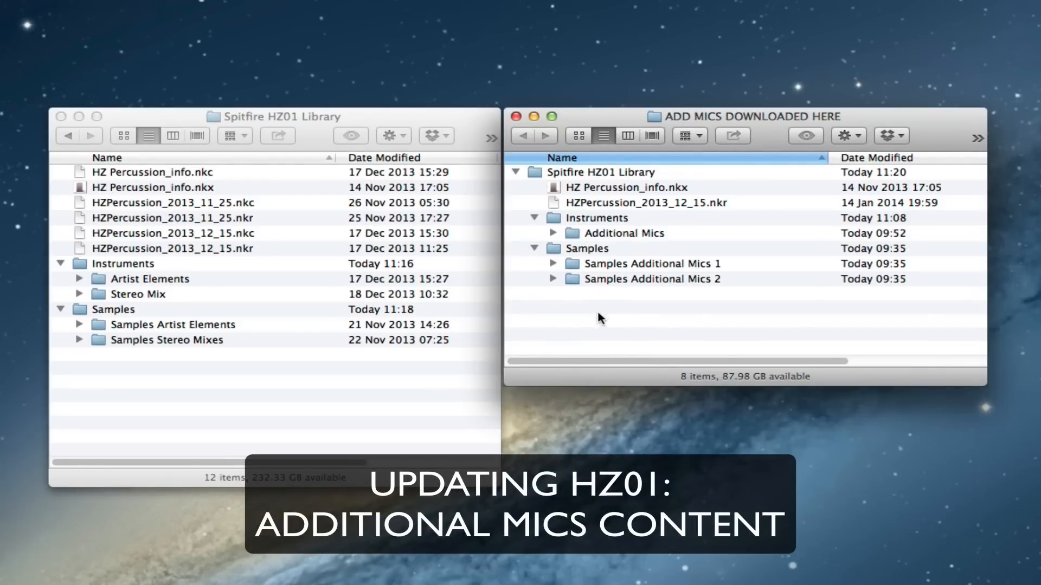
pyautogui.moveTo(620, 315)
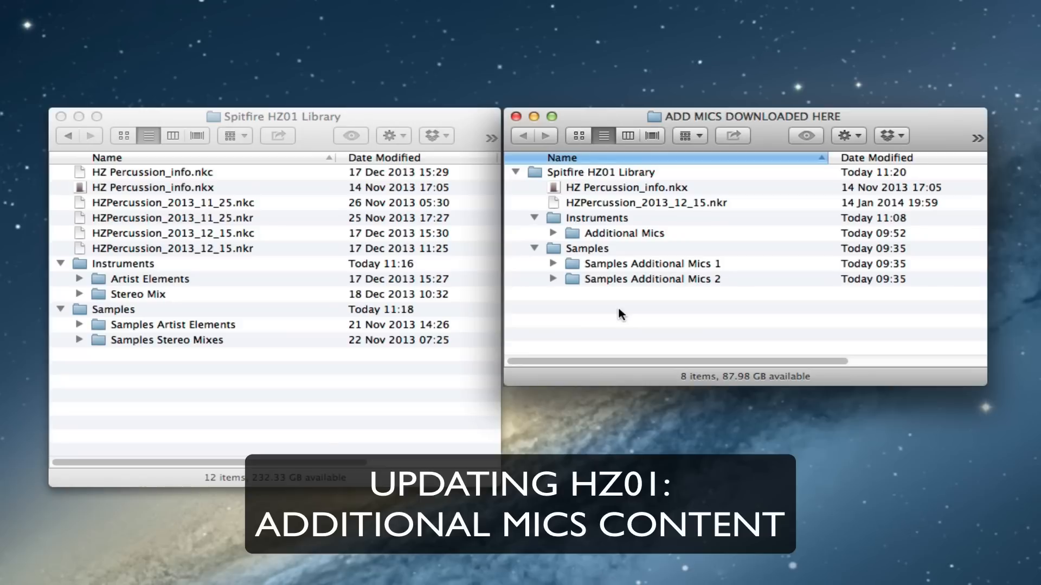
pyautogui.moveTo(625, 306)
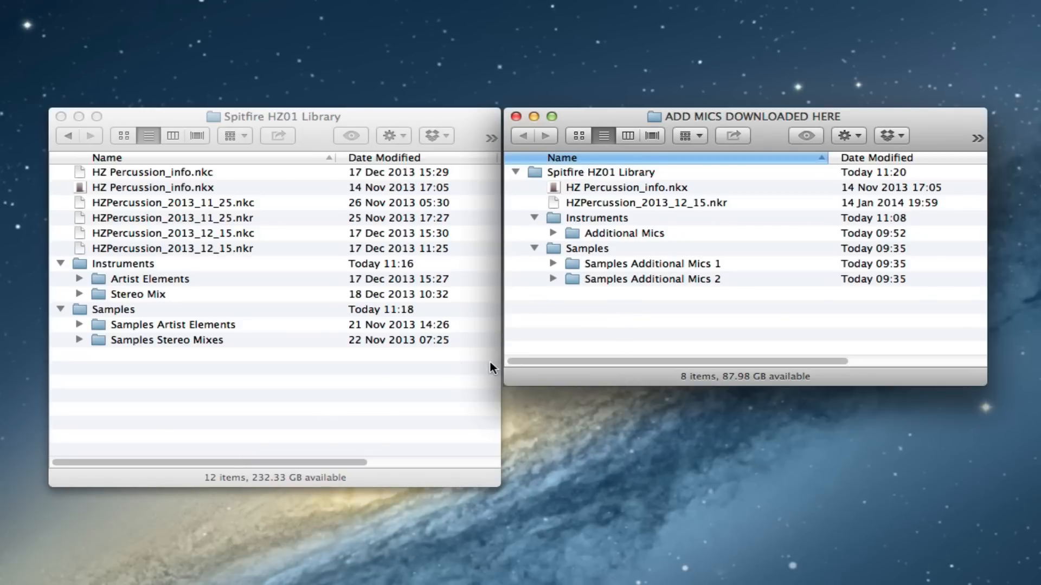
pyautogui.moveTo(607, 294)
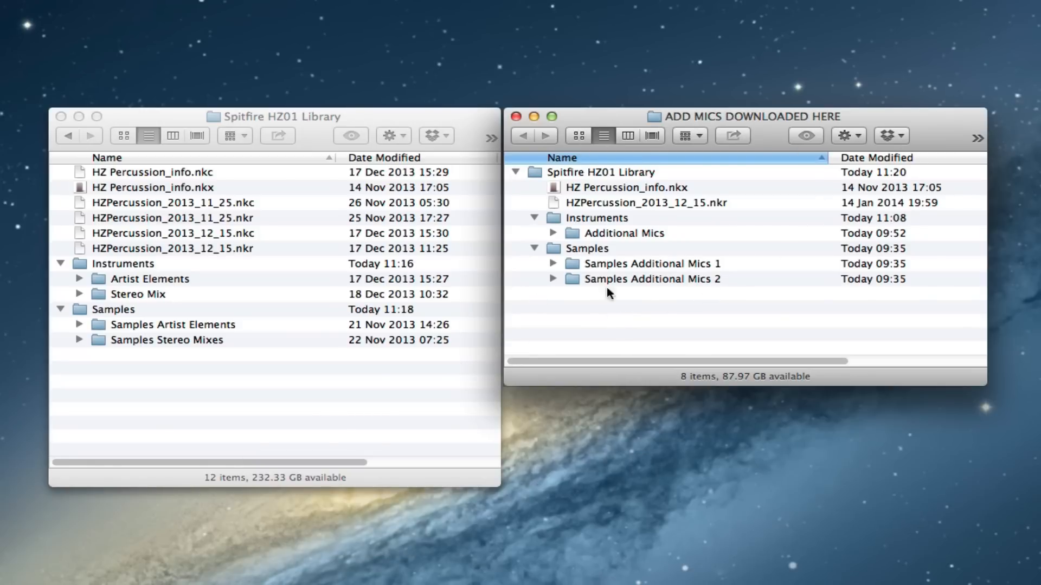
pyautogui.moveTo(562, 277)
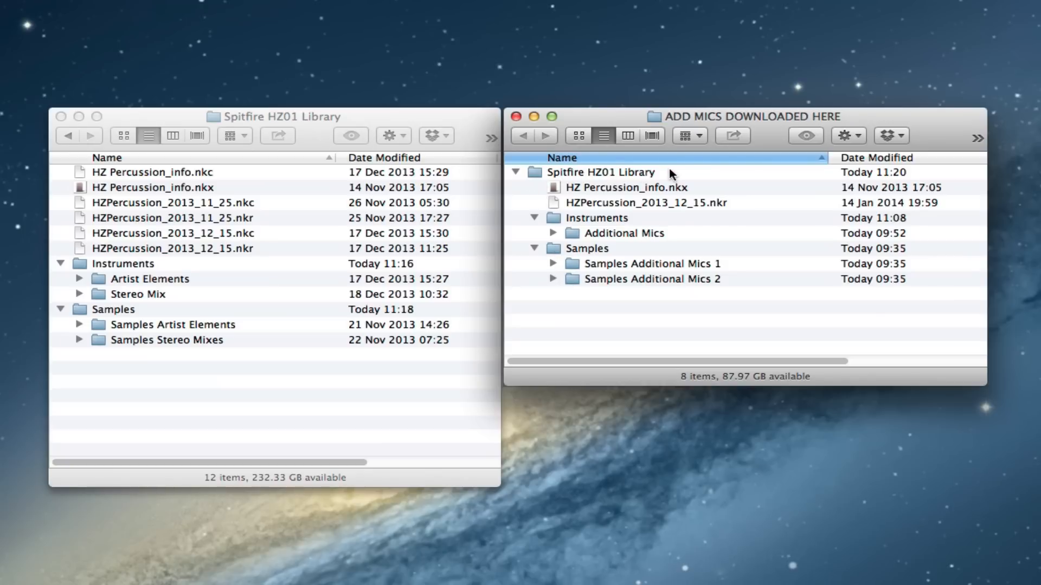
pyautogui.moveTo(709, 173)
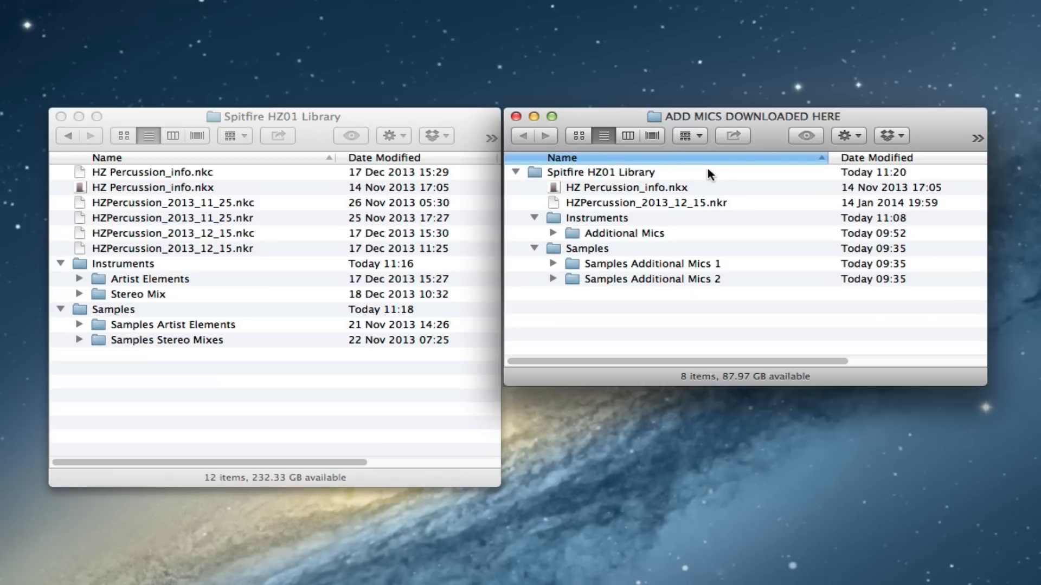
pyautogui.moveTo(725, 311)
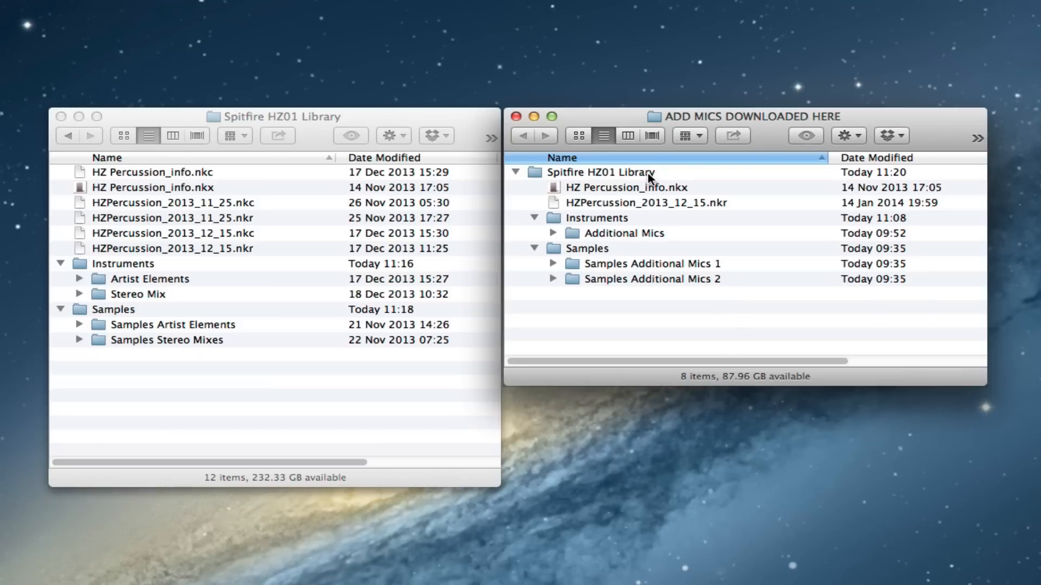
pyautogui.moveTo(643, 218)
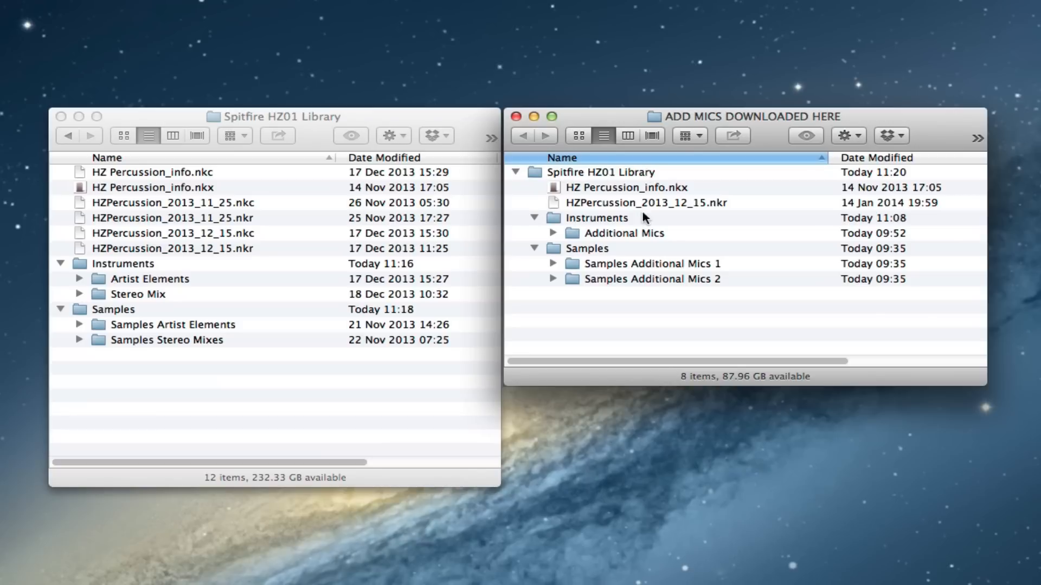
pyautogui.moveTo(648, 248)
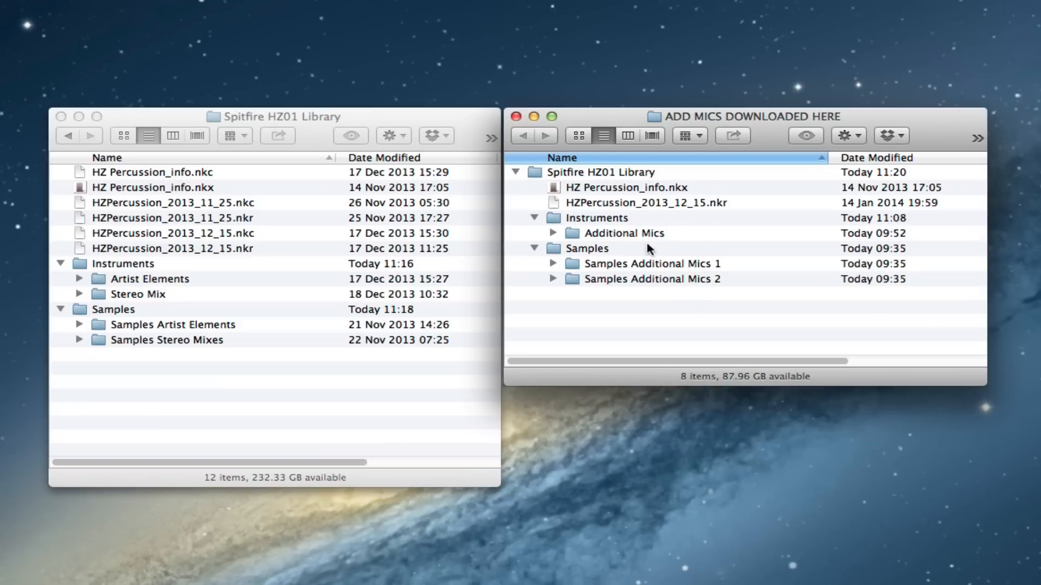
pyautogui.moveTo(640, 188)
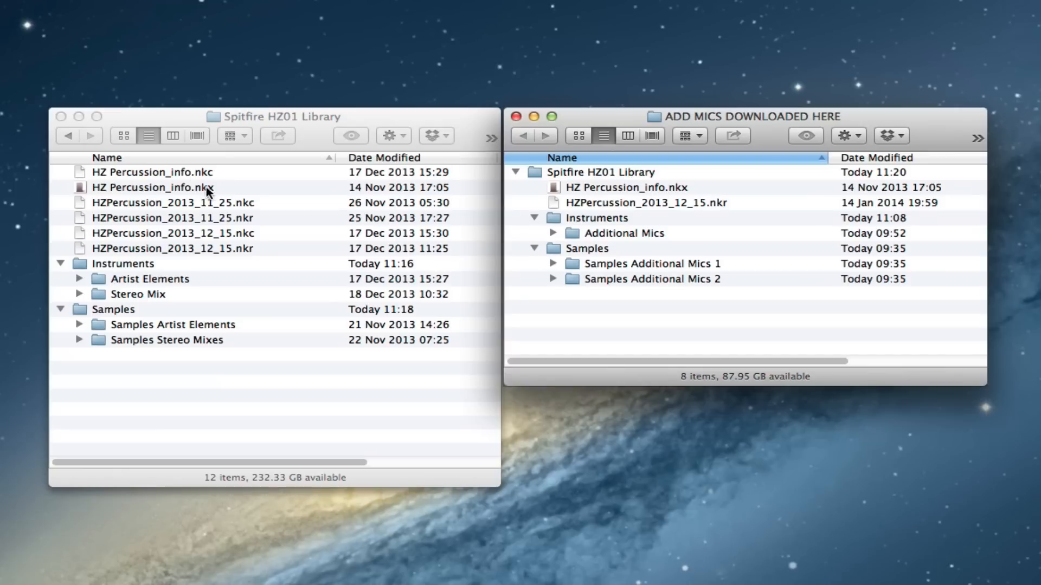
pyautogui.moveTo(609, 212)
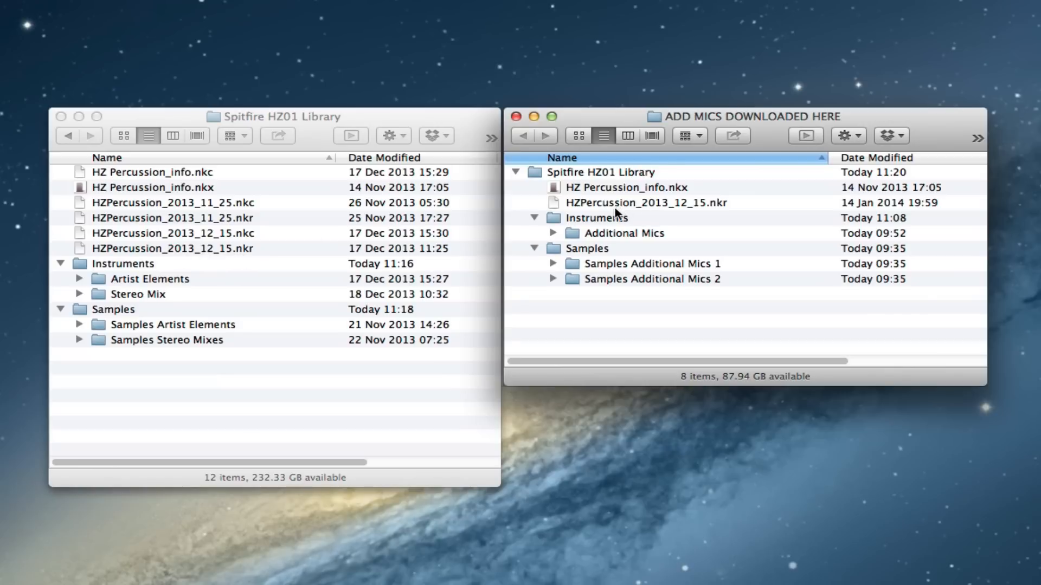
pyautogui.moveTo(617, 207)
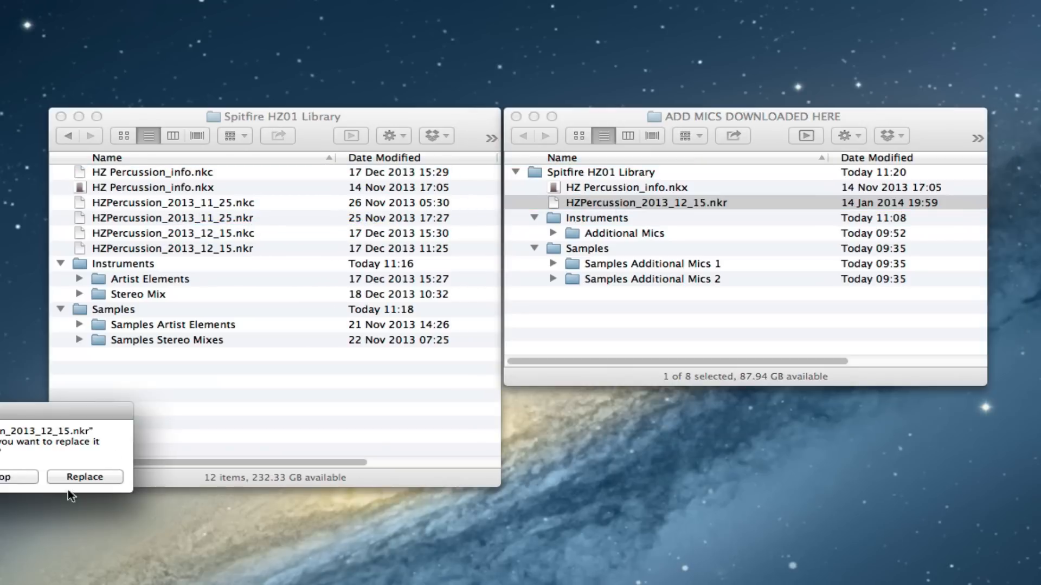
# - Confirm replacing the older HZPercussion_2013_12_15.nkr with the 14 Jan 2014 version
pyautogui.click(84, 477)
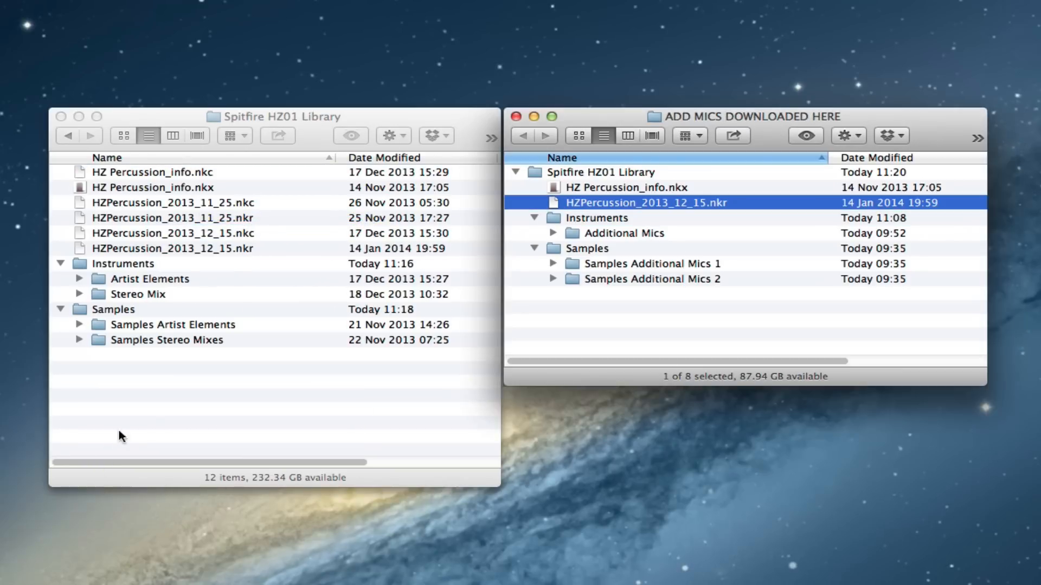
pyautogui.moveTo(228, 242)
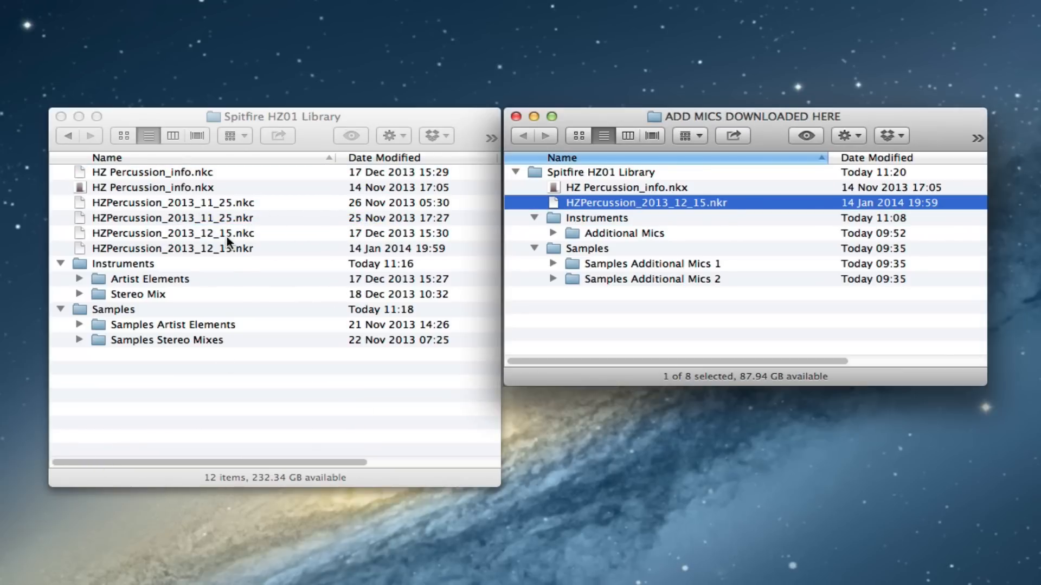
# - Move the outdated HZPercussion_2013_12_15.nkc file to the Trash
pyautogui.rightClick(172, 233)
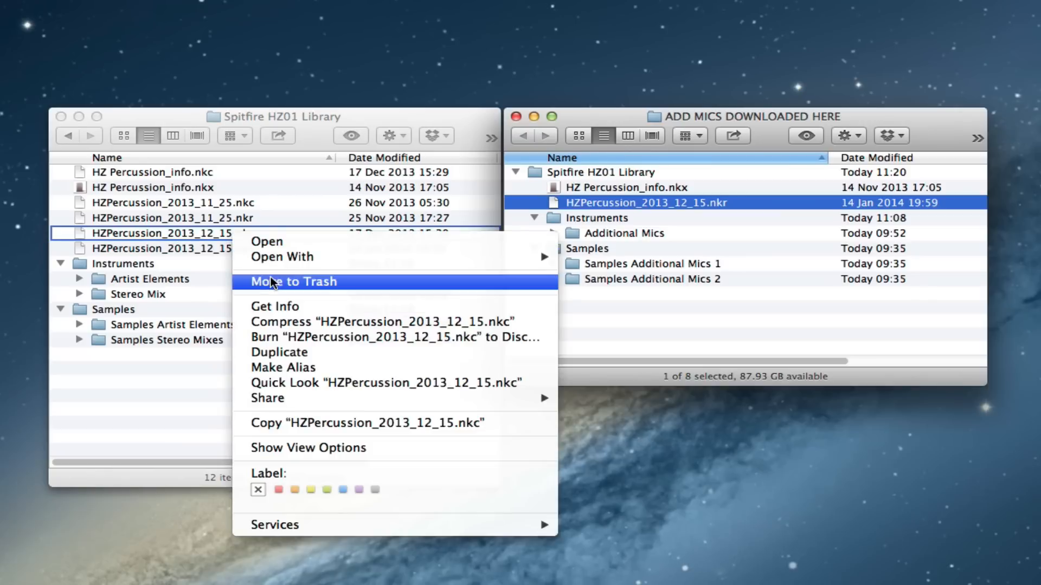
pyautogui.click(293, 282)
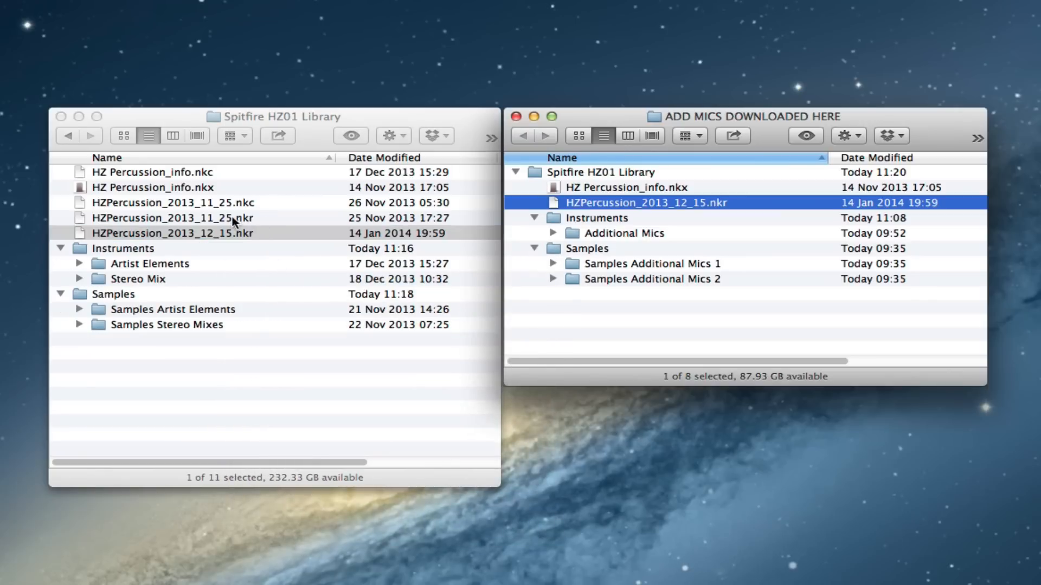
pyautogui.moveTo(258, 238)
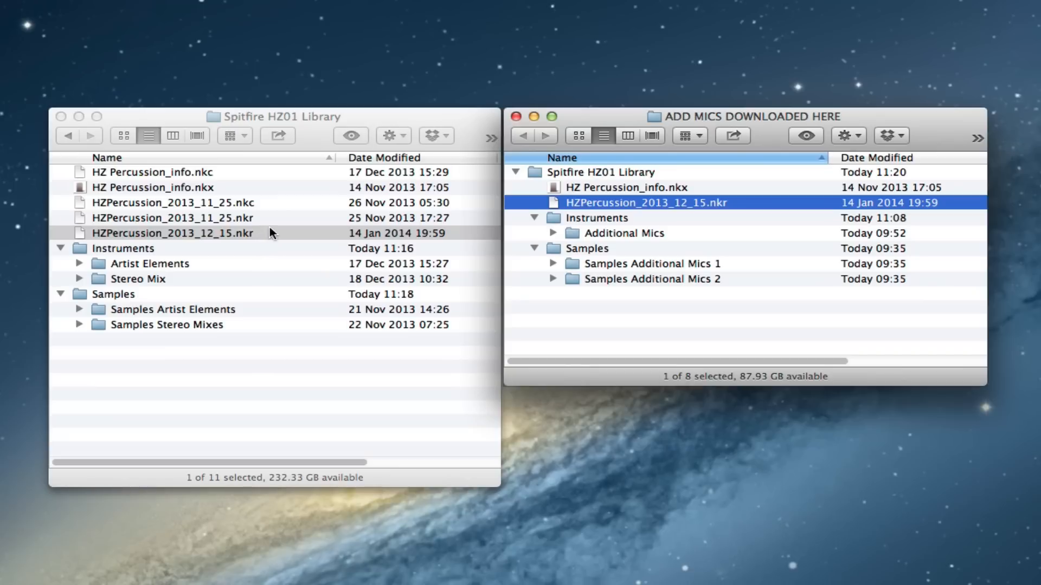
pyautogui.moveTo(250, 283)
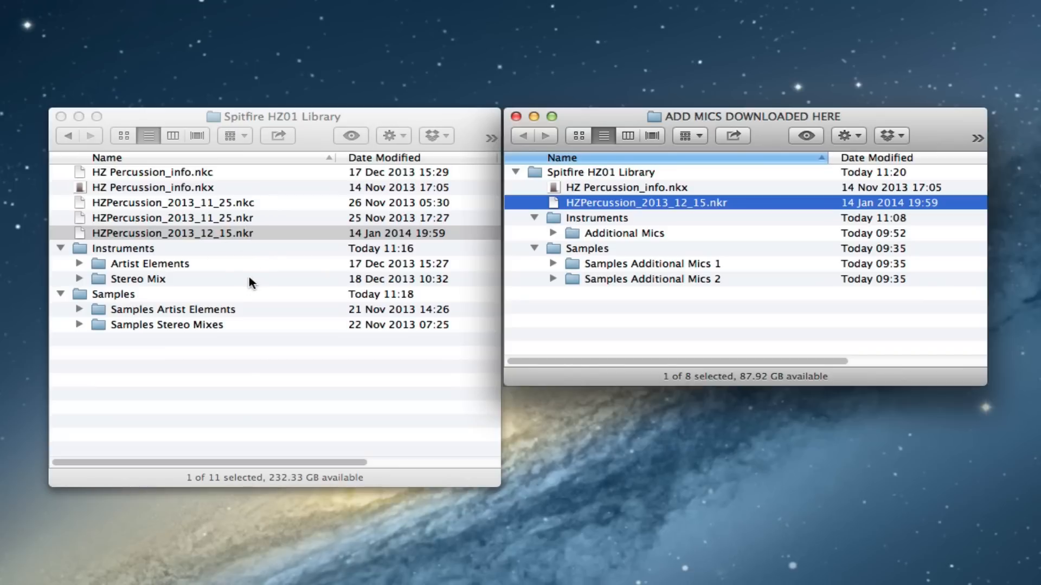
pyautogui.moveTo(218, 307)
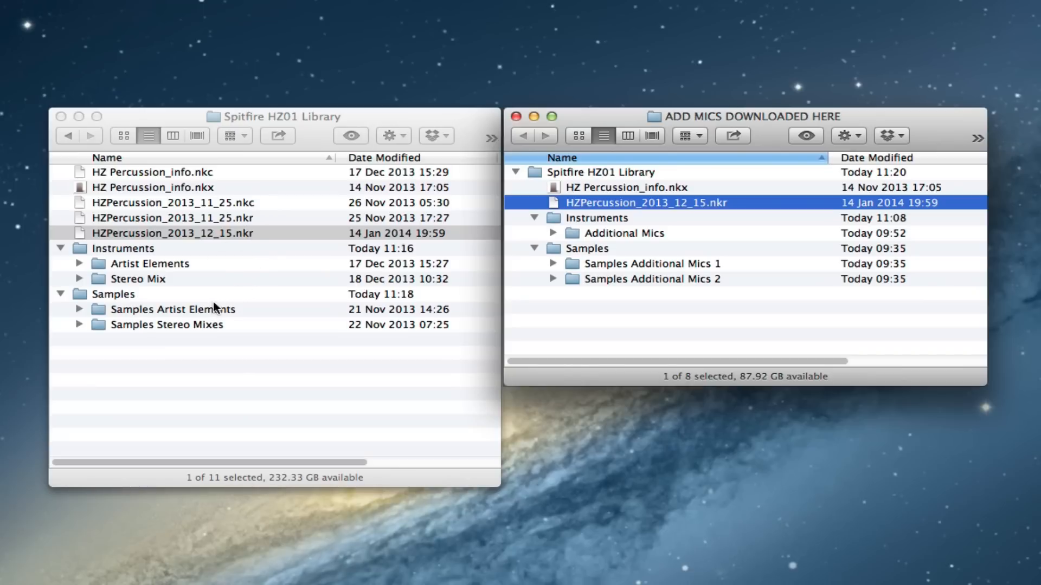
pyautogui.moveTo(225, 241)
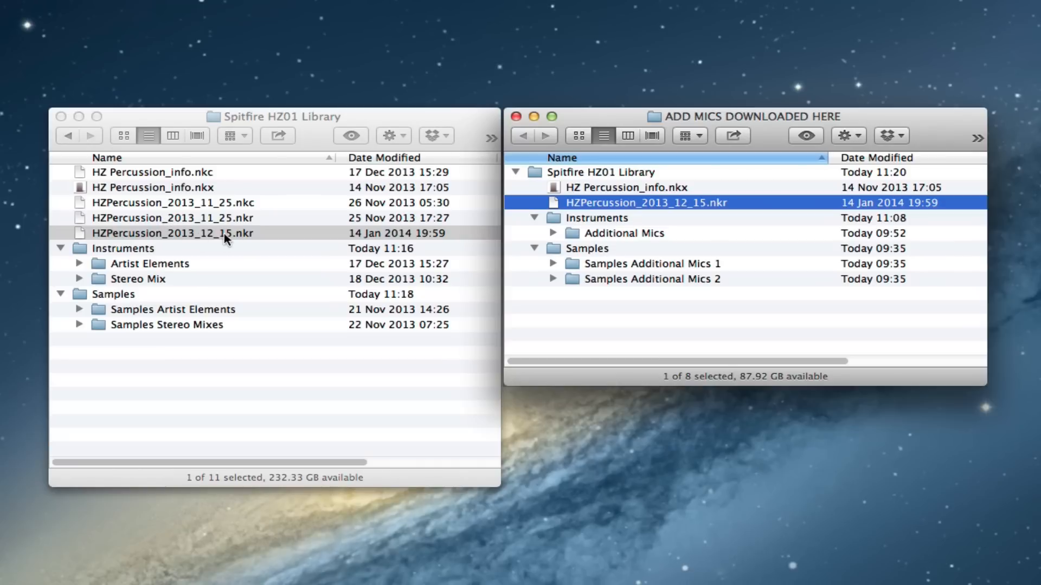
pyautogui.moveTo(201, 246)
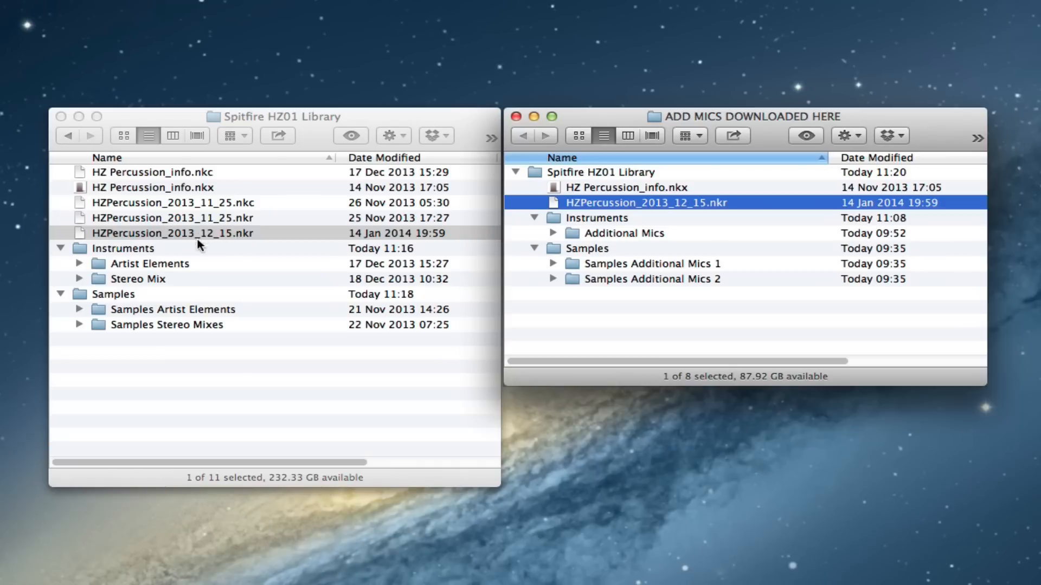
pyautogui.moveTo(220, 229)
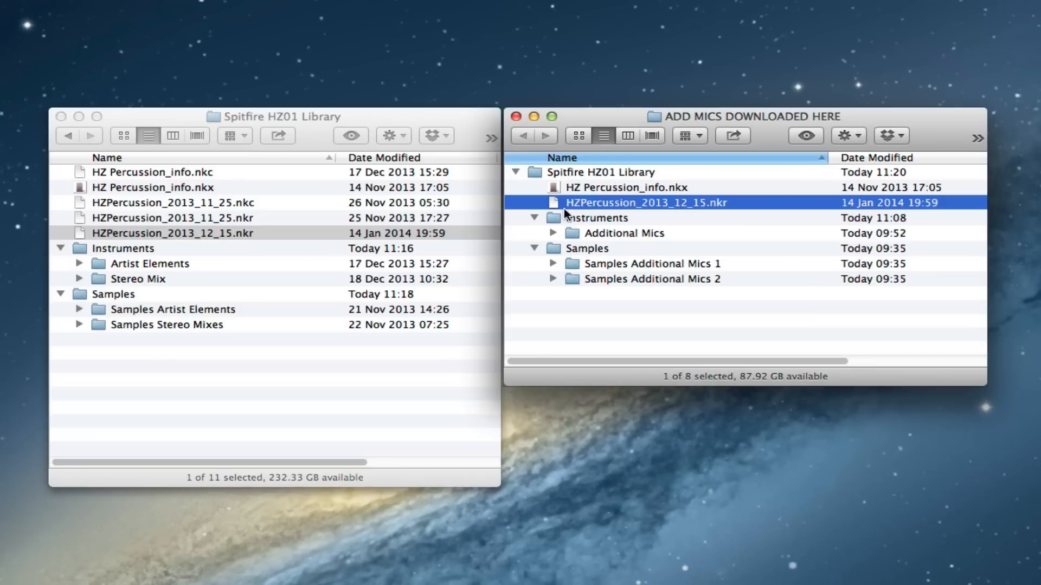
pyautogui.moveTo(584, 250)
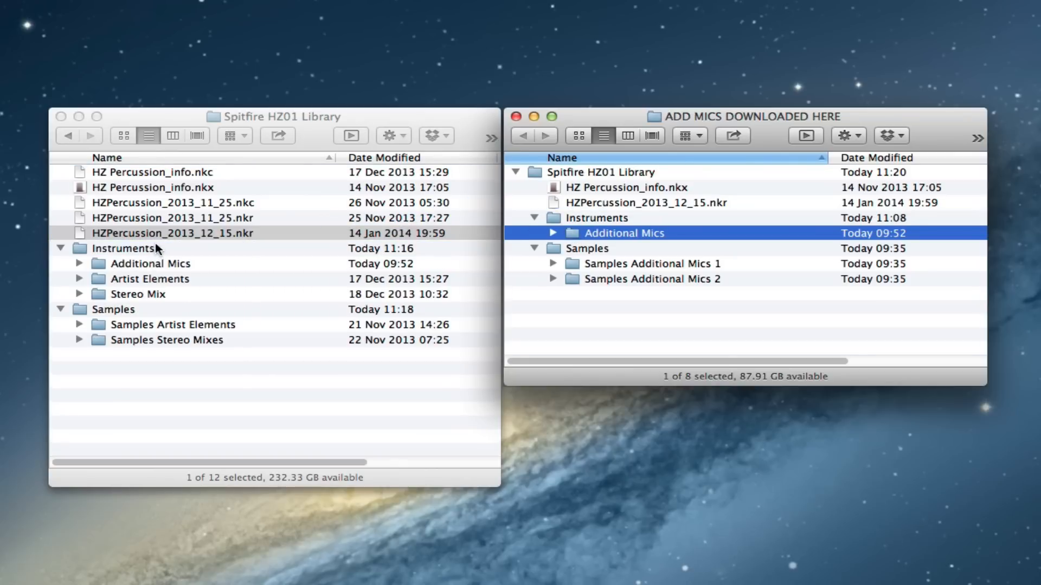
pyautogui.moveTo(155, 303)
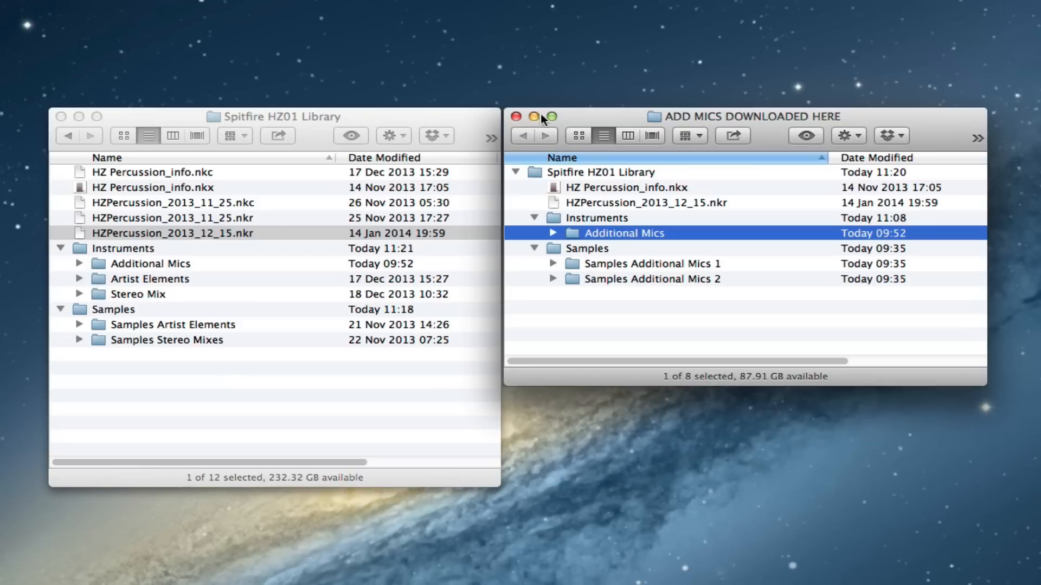
pyautogui.moveTo(581, 218)
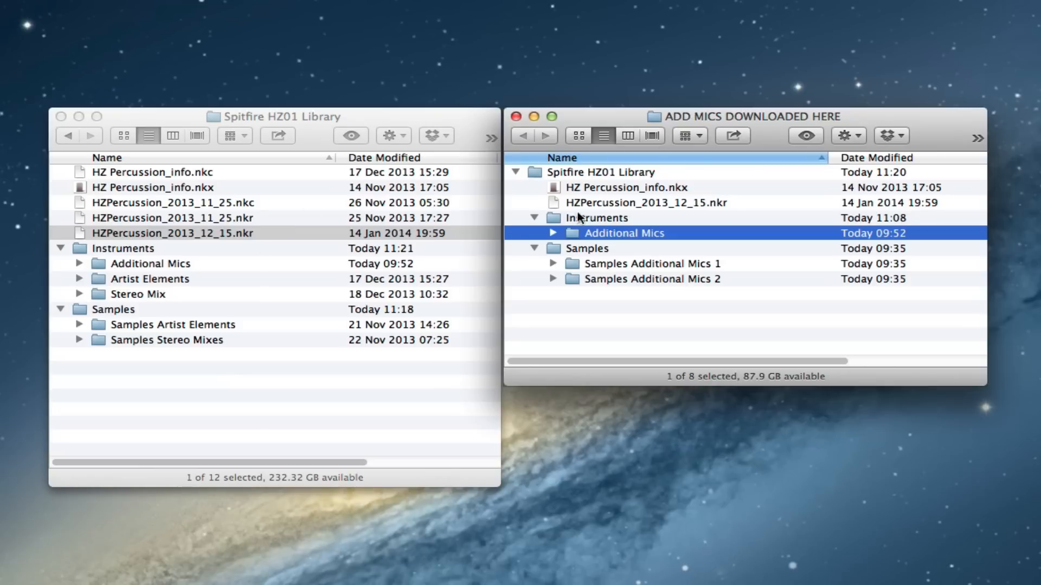
# - Select the downloaded Samples folder and begin choosing its Additional Mics sample folders
pyautogui.click(585, 247)
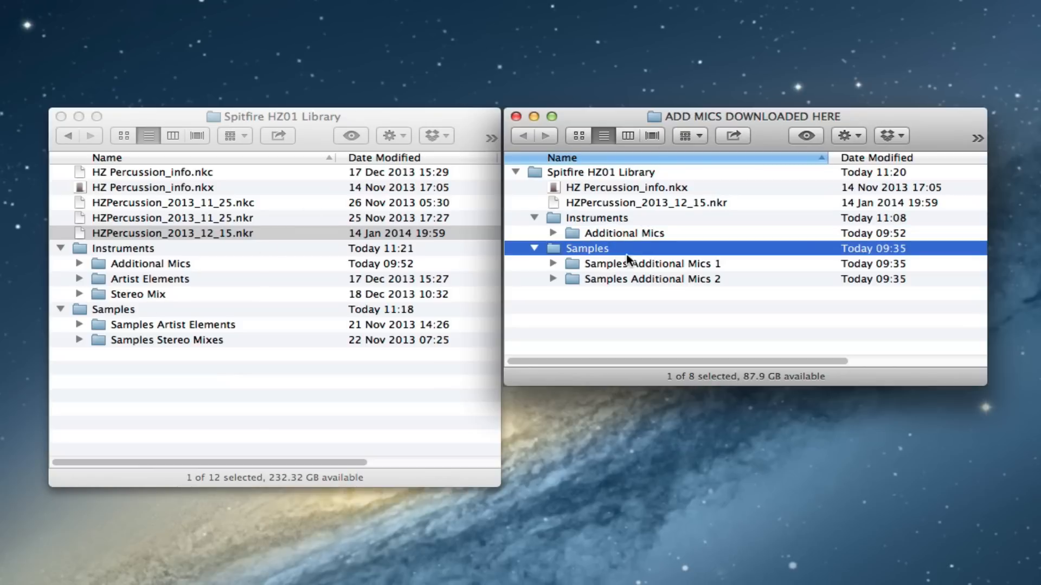
pyautogui.moveTo(128, 350)
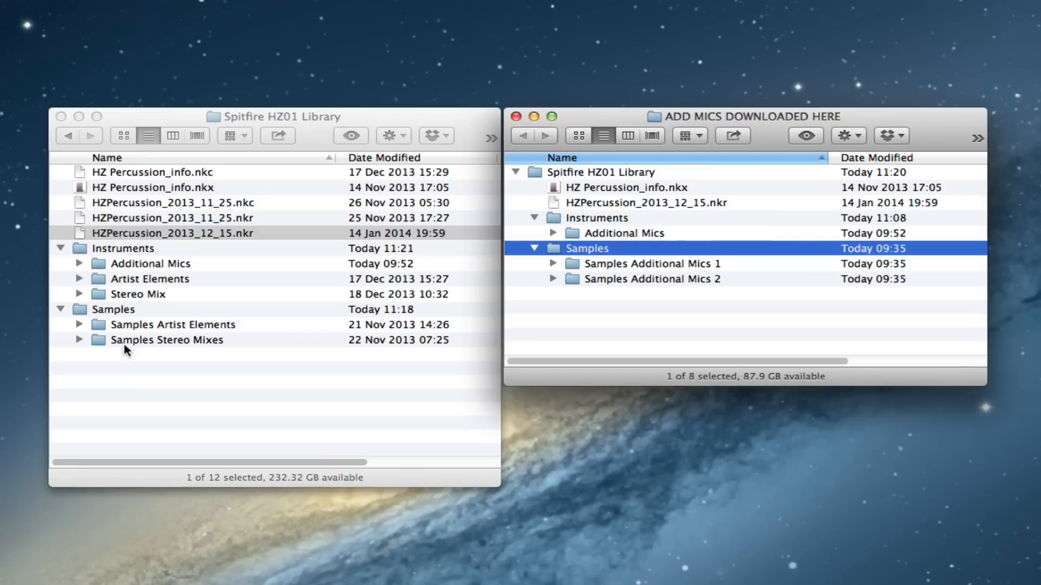
pyautogui.moveTo(120, 371)
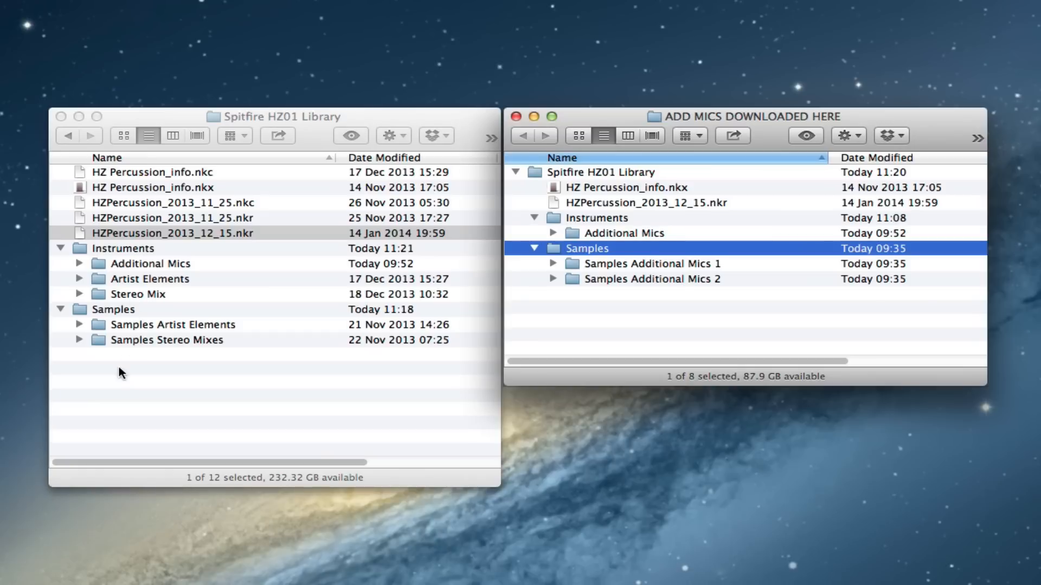
pyautogui.click(757, 312)
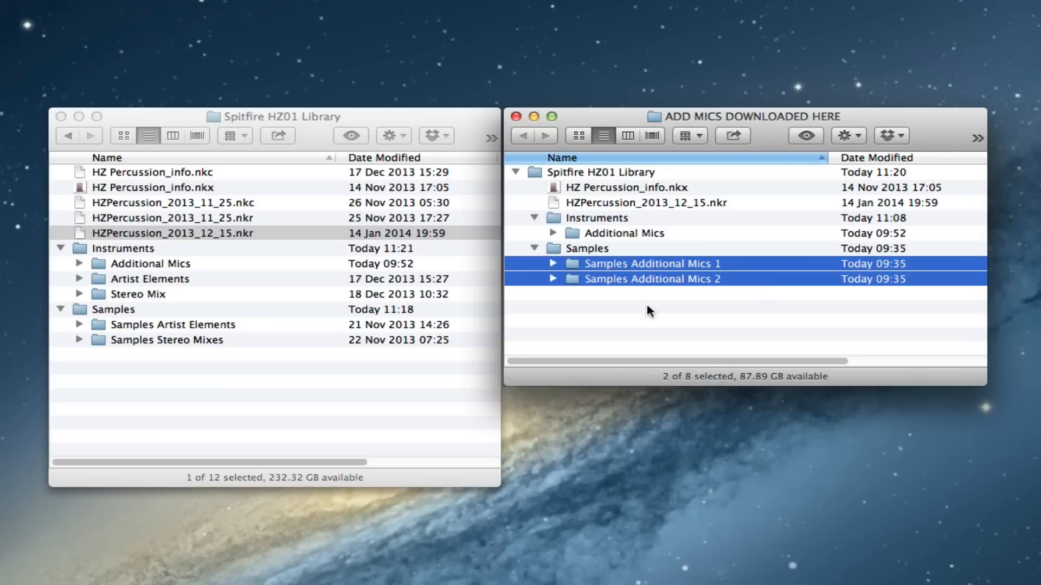
pyautogui.moveTo(613, 318)
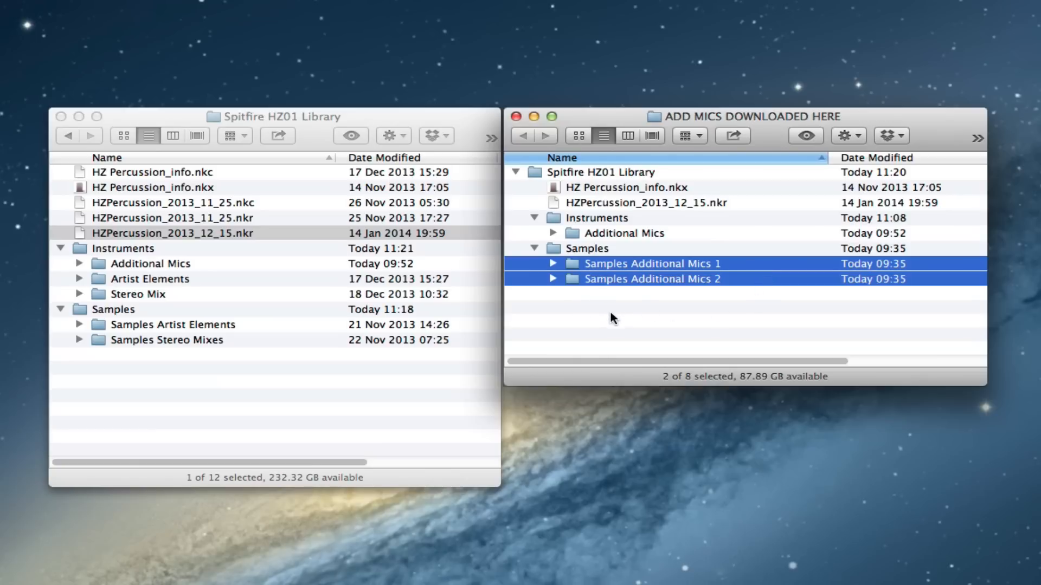
pyautogui.moveTo(573, 274)
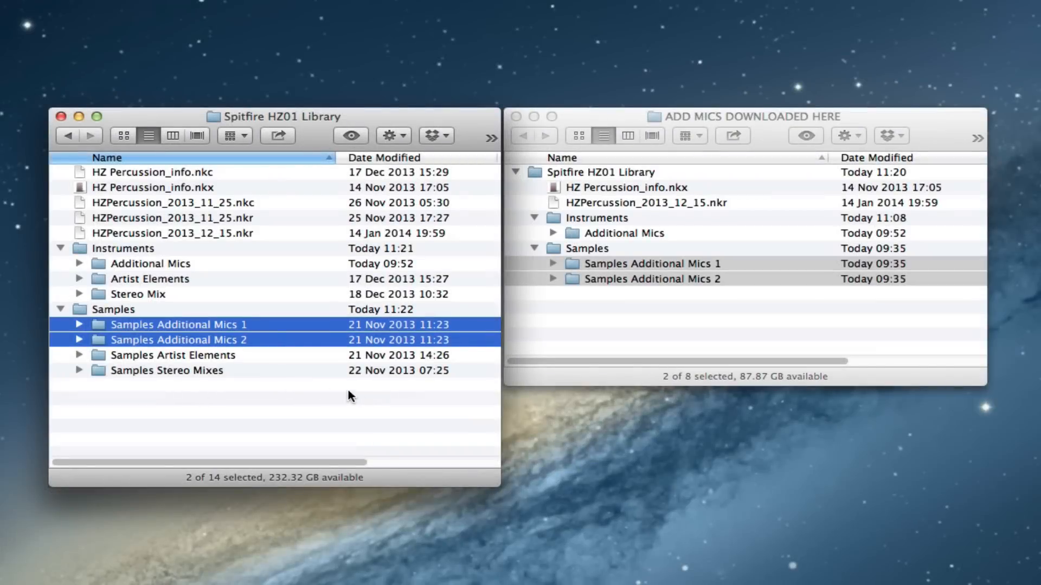
pyautogui.moveTo(577, 304)
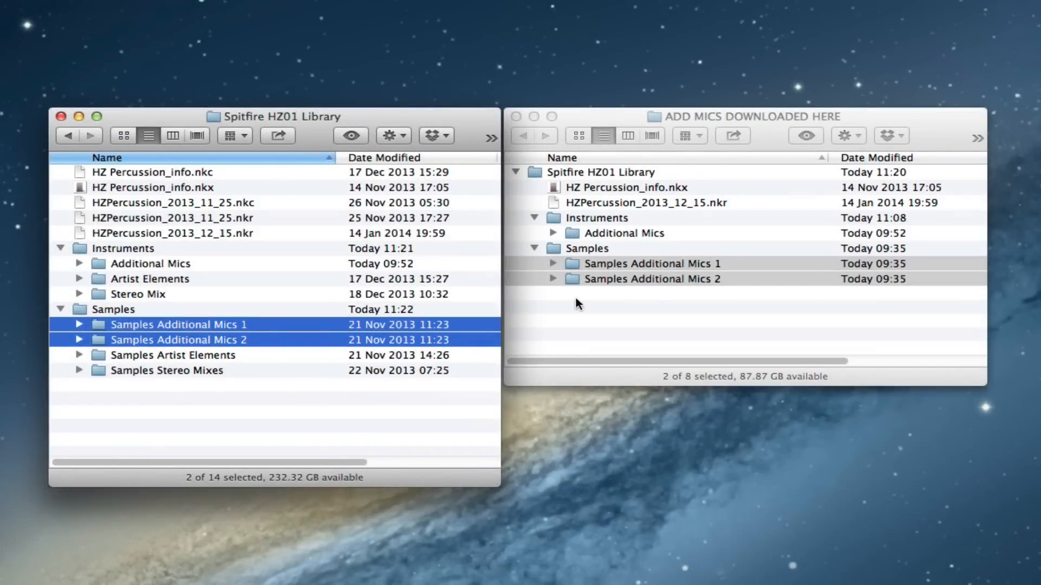
pyautogui.moveTo(685, 316)
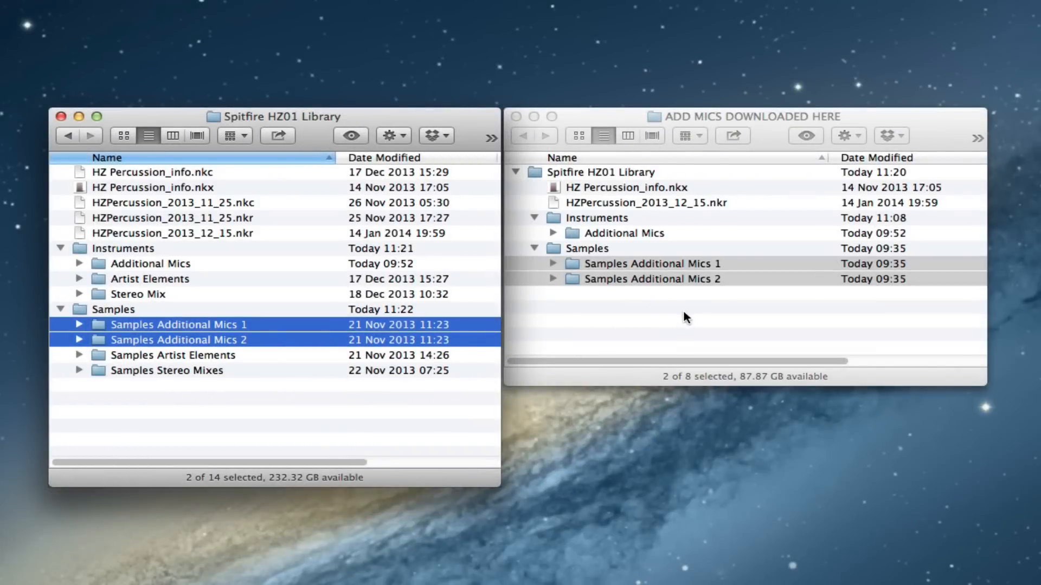
pyautogui.moveTo(636, 316)
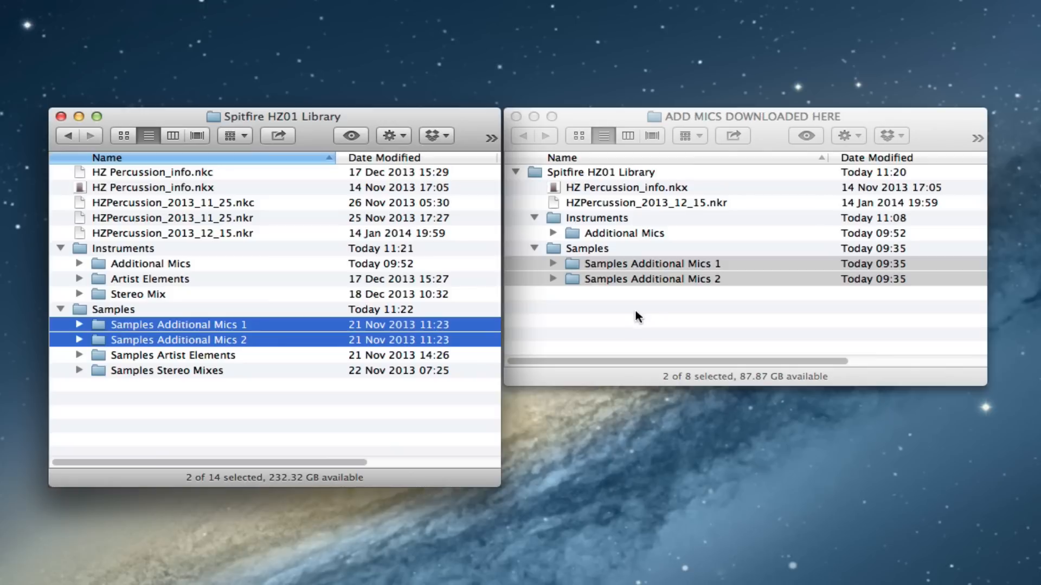
pyautogui.moveTo(180, 265)
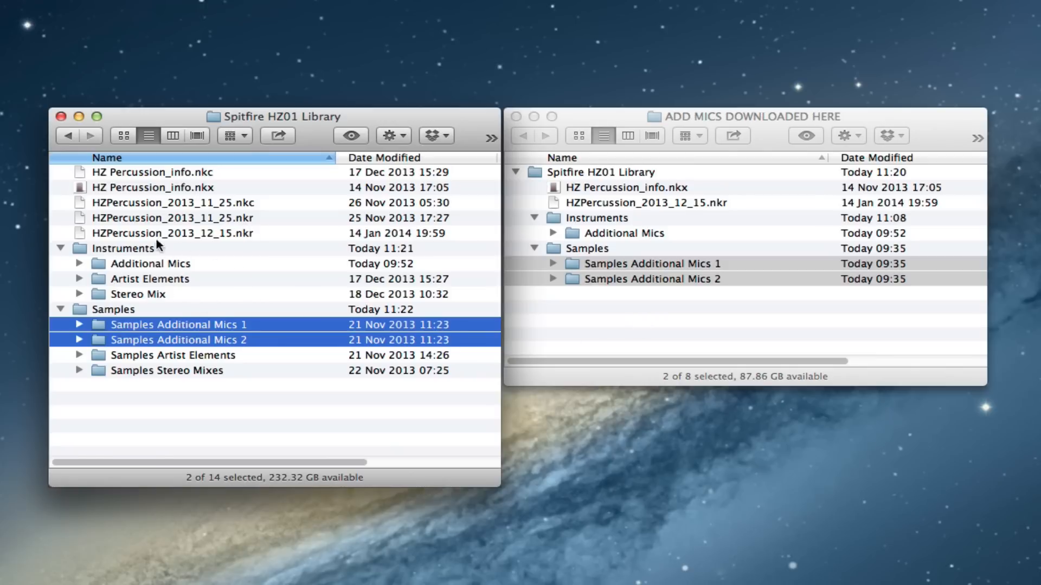
pyautogui.moveTo(377, 226)
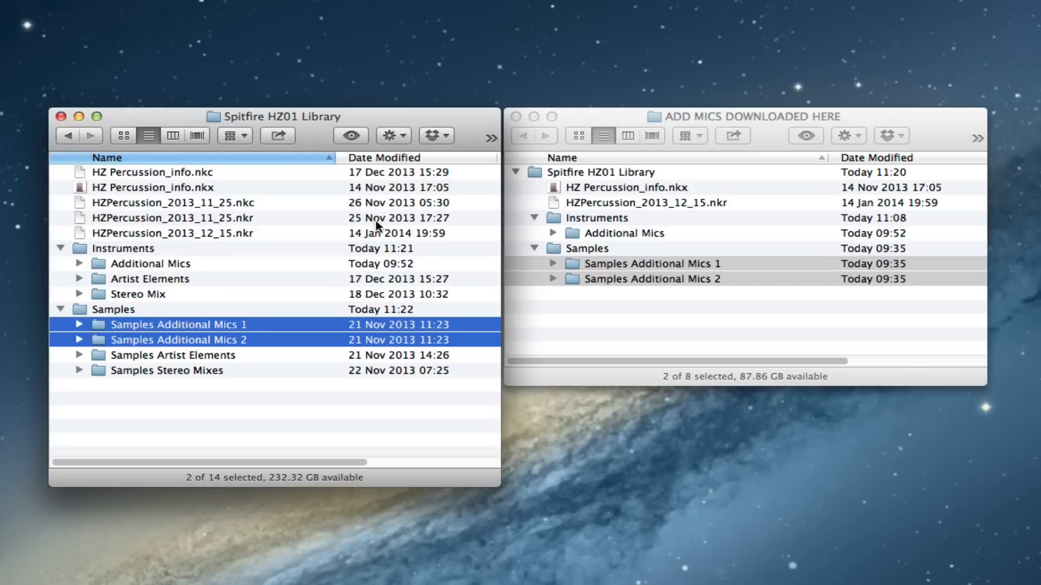
pyautogui.moveTo(144, 267)
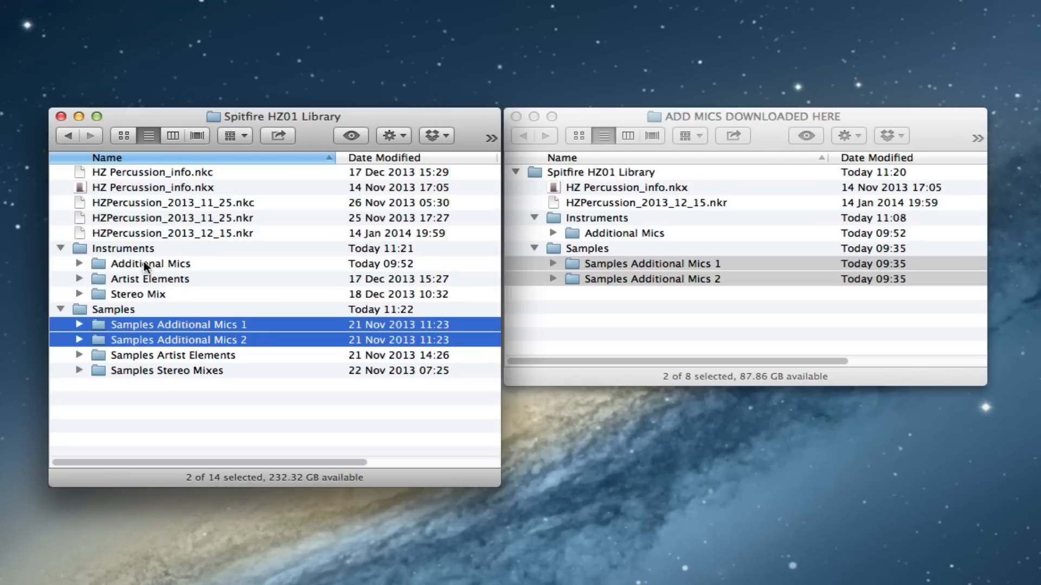
pyautogui.click(78, 264)
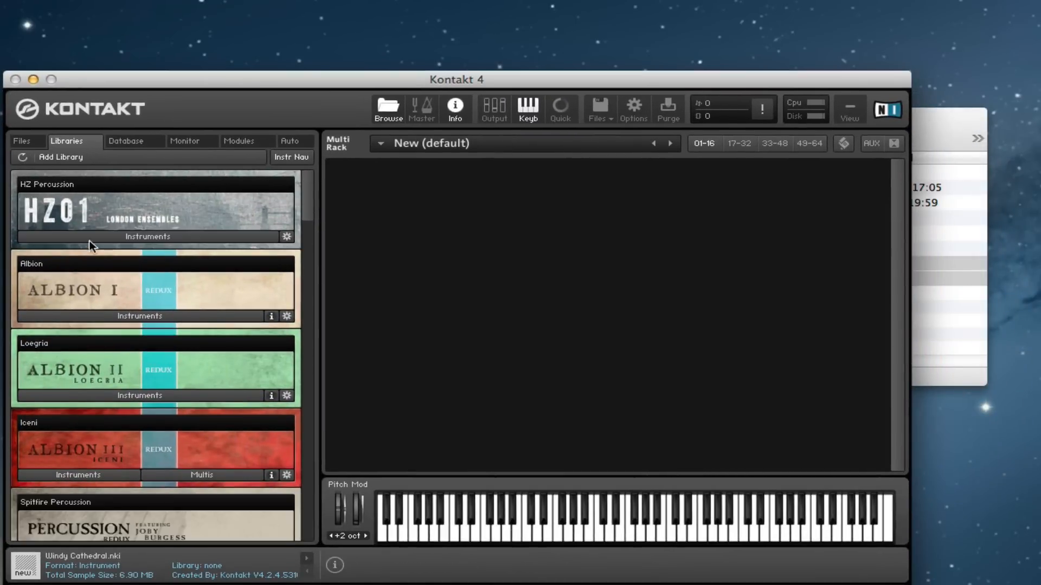
# - Load Exotic Hits.nki from the HZ Percussion library's Instruments into the rack
pyautogui.click(148, 236)
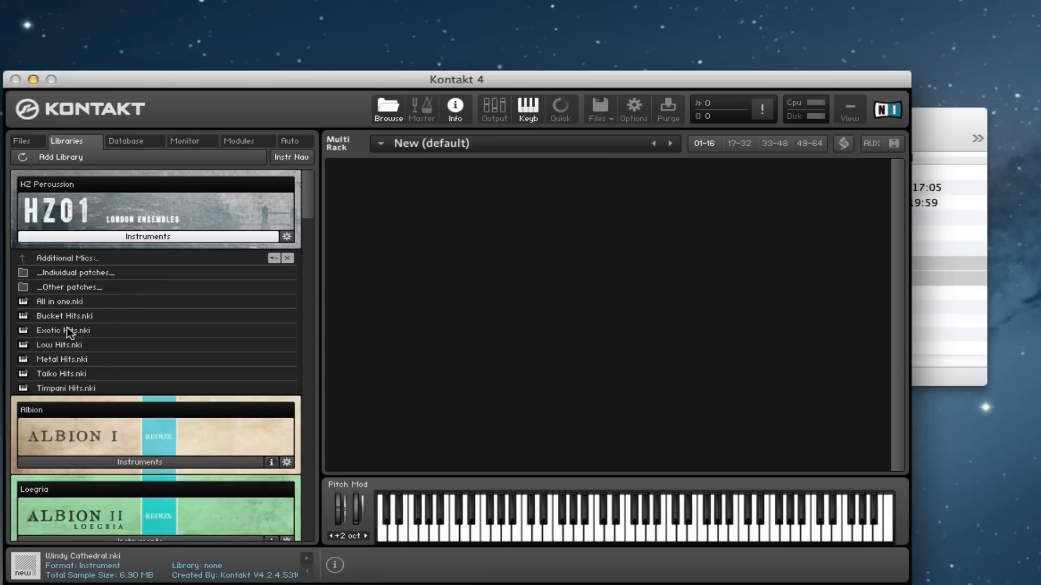
pyautogui.click(62, 330)
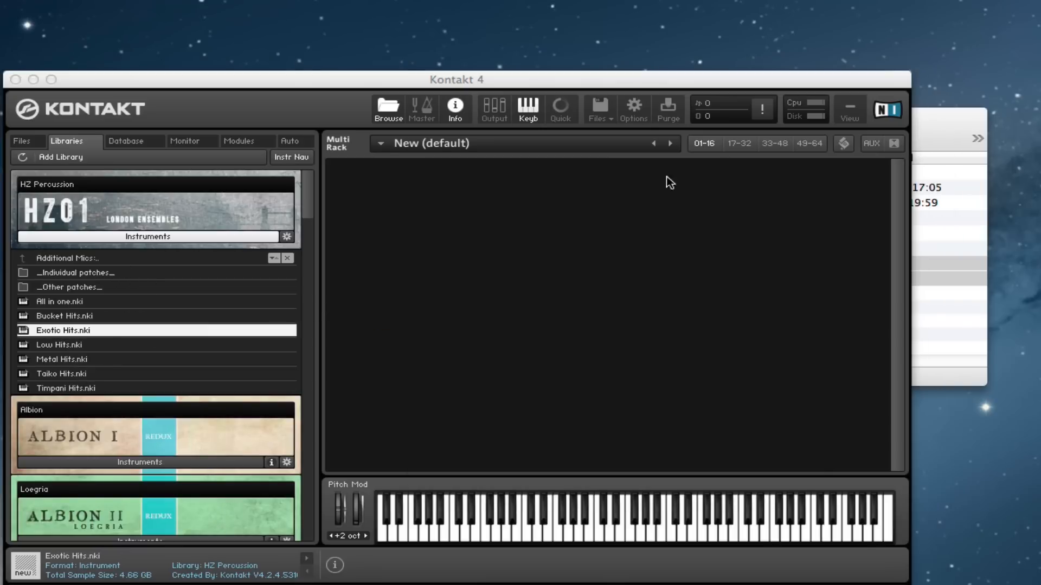
pyautogui.doubleClick(63, 330)
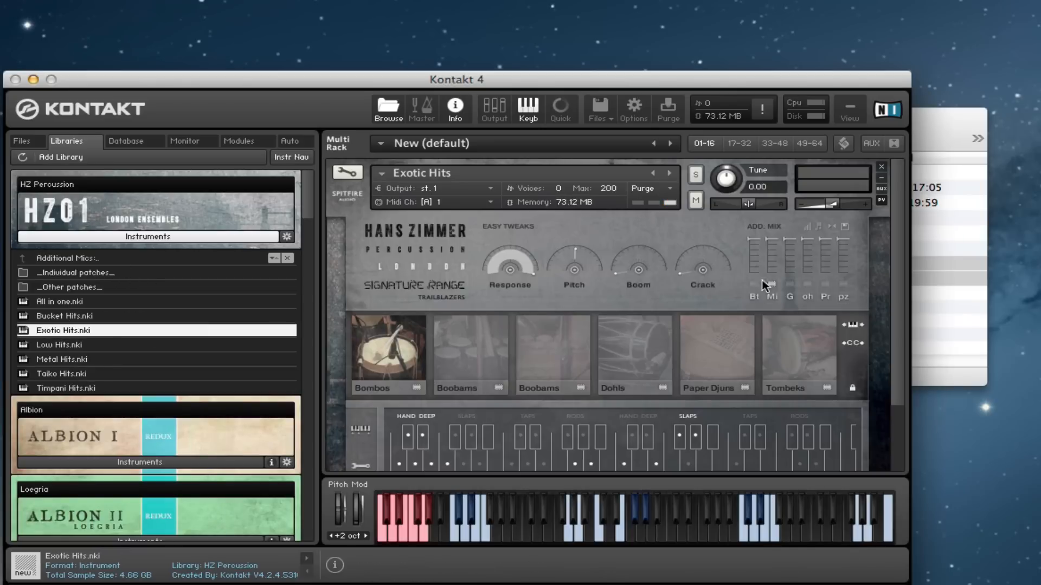
pyautogui.moveTo(744, 295)
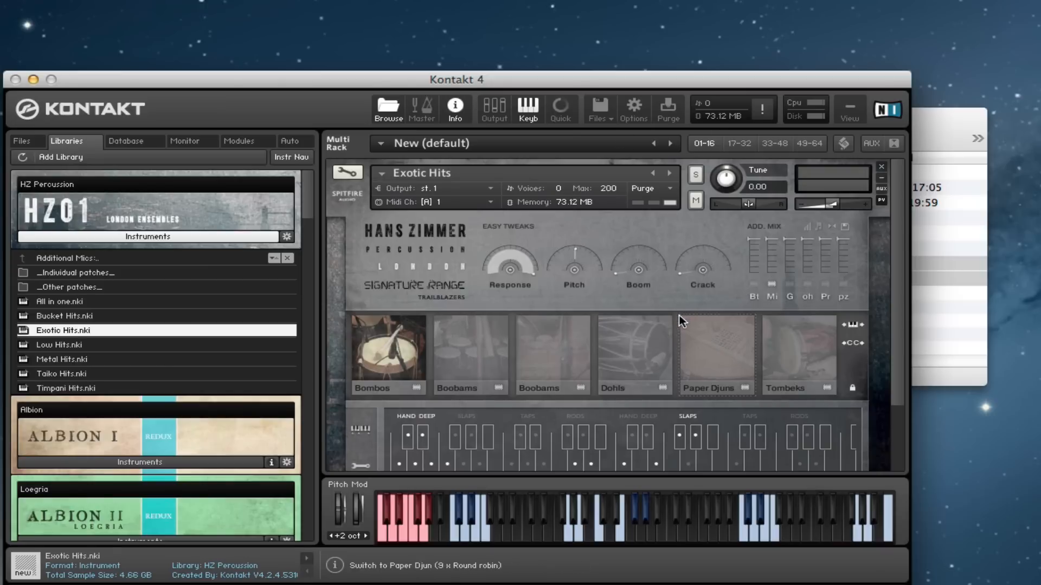
pyautogui.moveTo(632, 391)
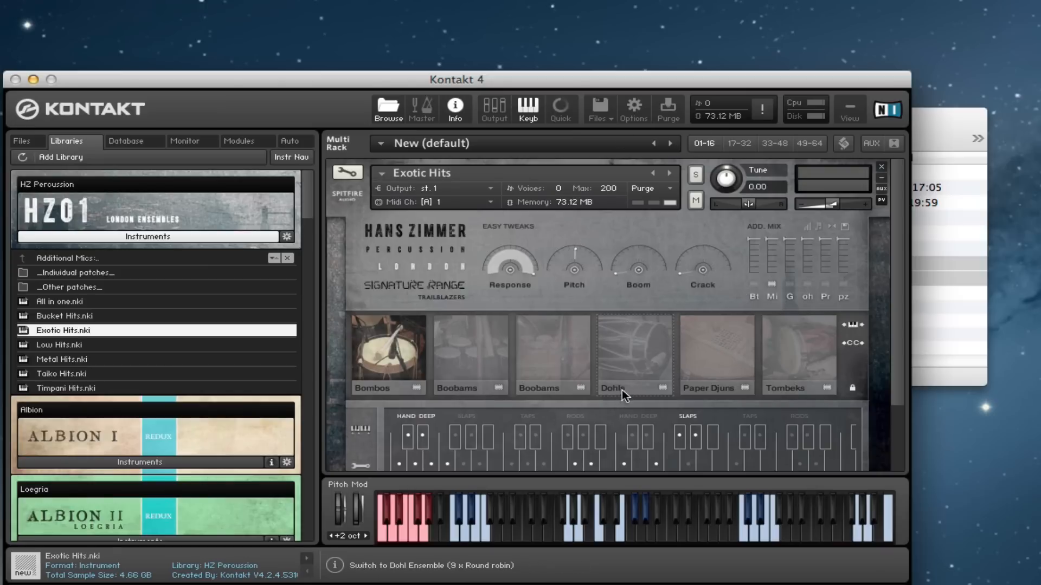
pyautogui.moveTo(835, 309)
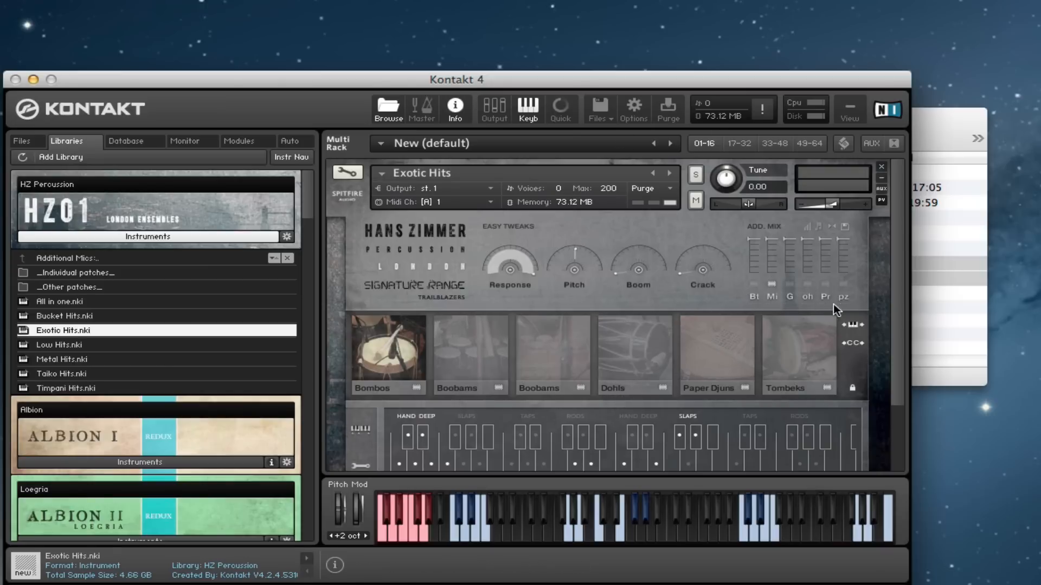
pyautogui.moveTo(759, 326)
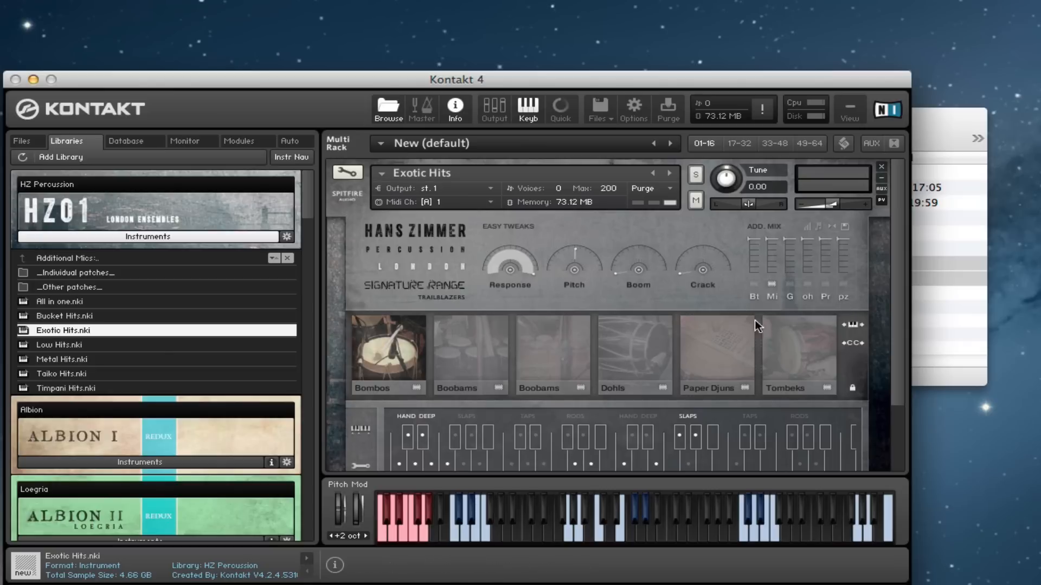
pyautogui.moveTo(753, 297)
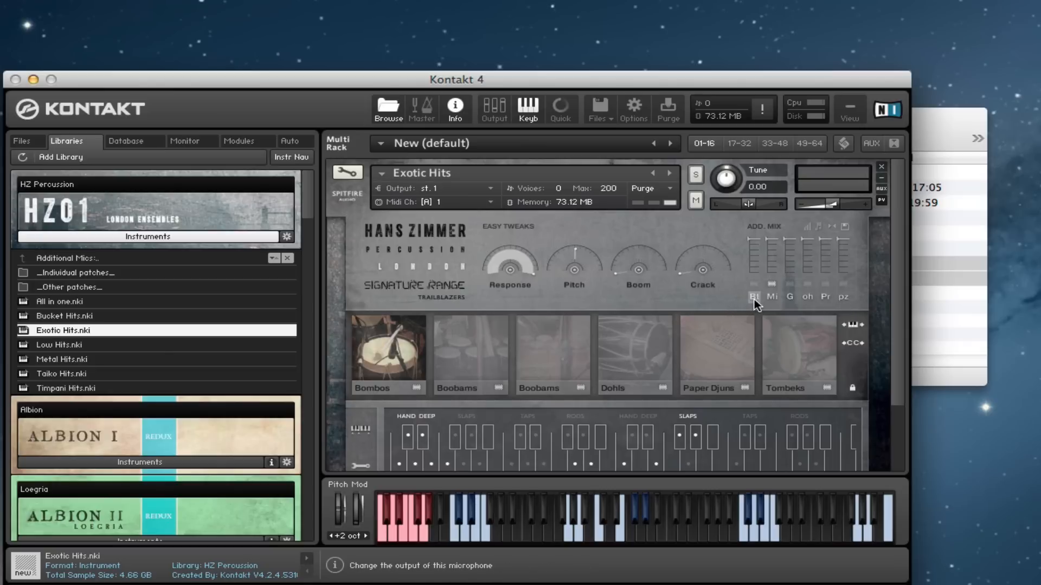
pyautogui.moveTo(763, 307)
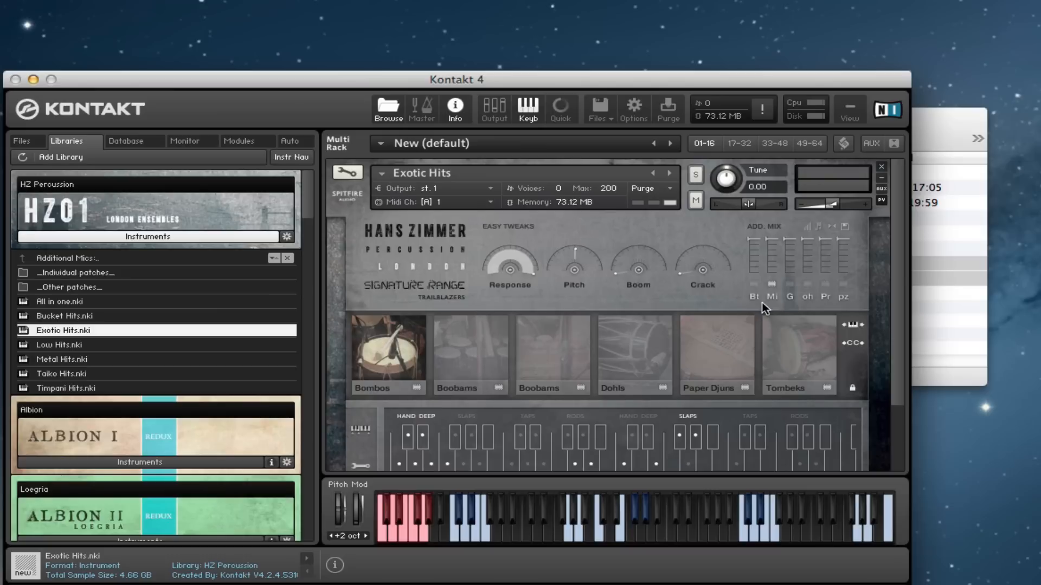
pyautogui.moveTo(856, 285)
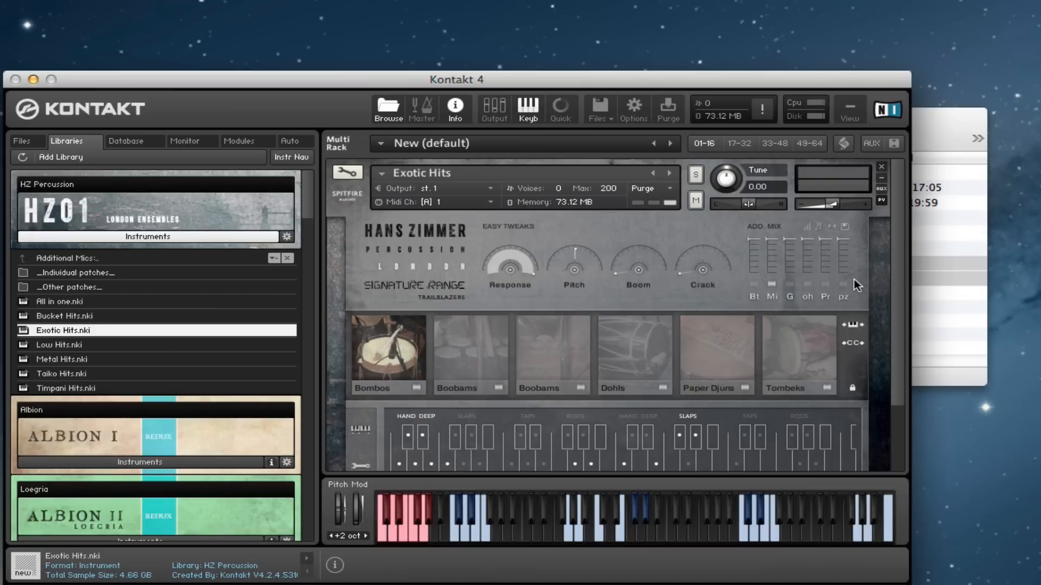
pyautogui.moveTo(753, 297)
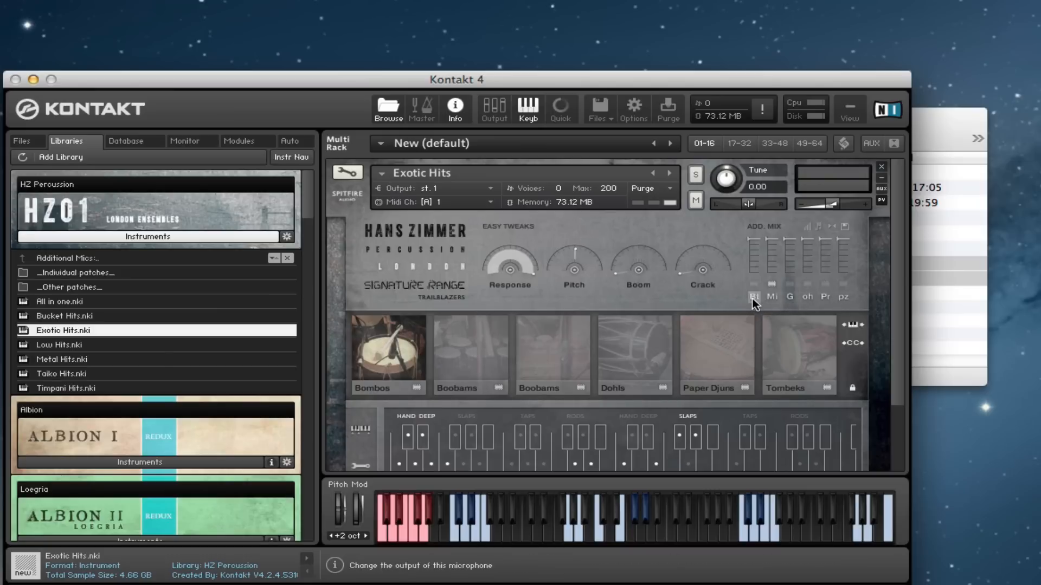